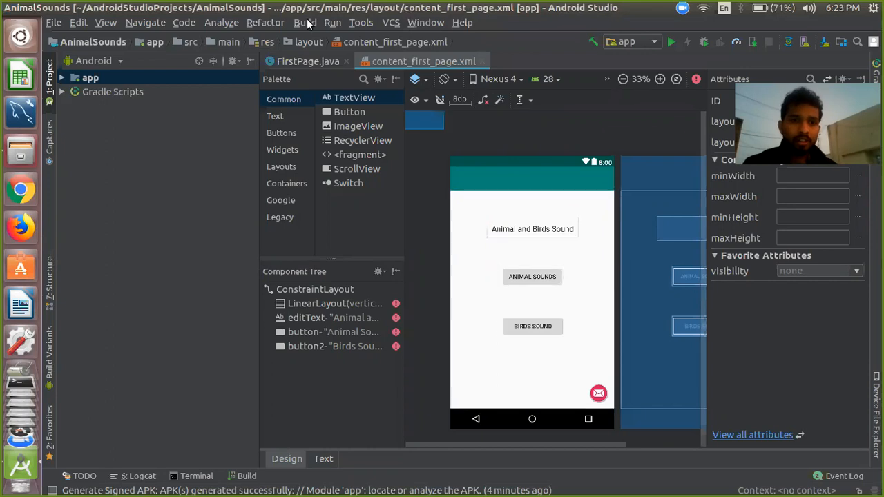
Step: Bring up the Build menu with its bundle and APK generation options
click(305, 22)
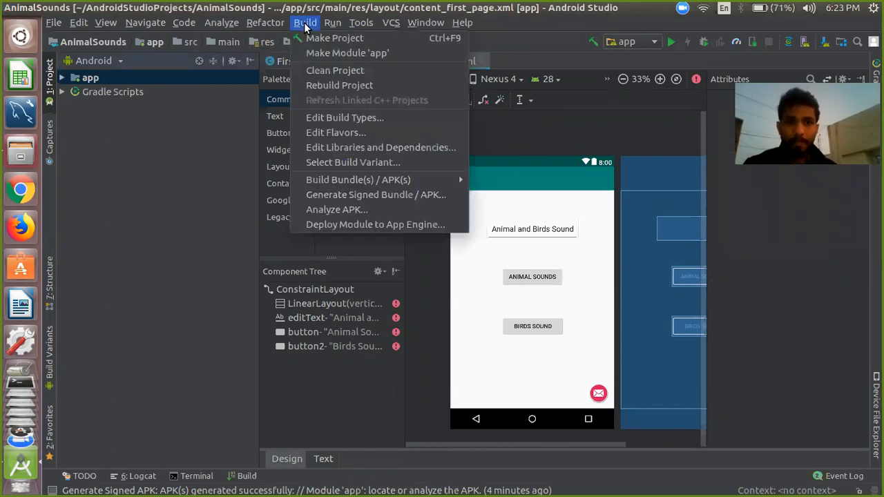
mouse_move(376, 193)
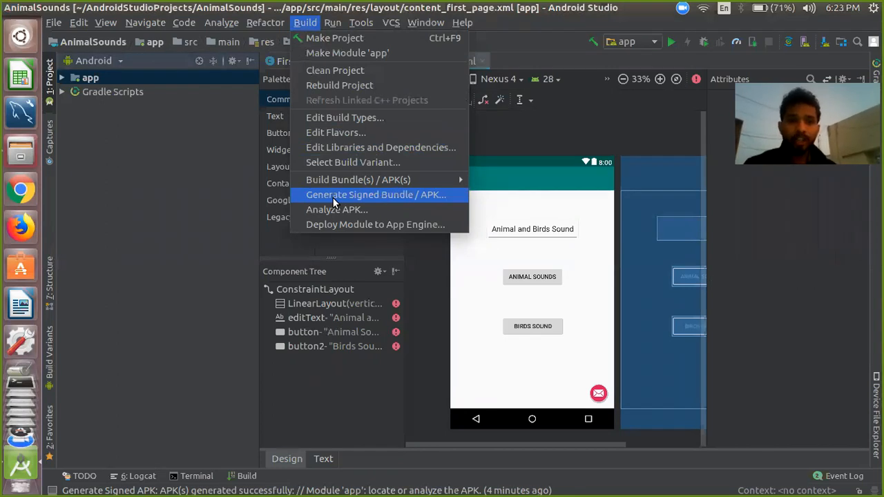
mouse_move(358, 179)
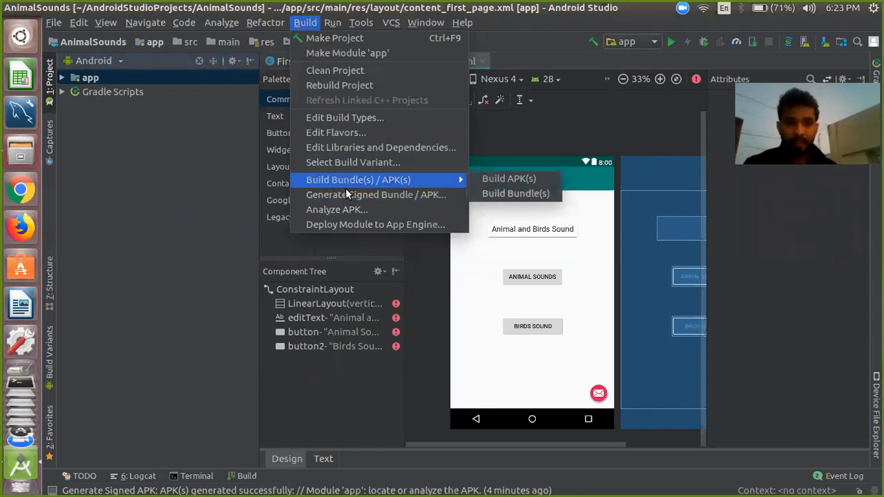
mouse_move(384, 182)
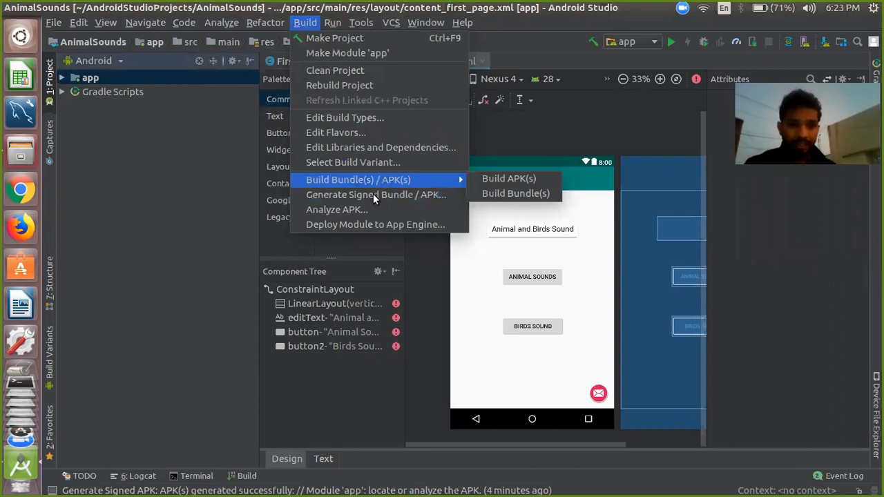
mouse_move(376, 194)
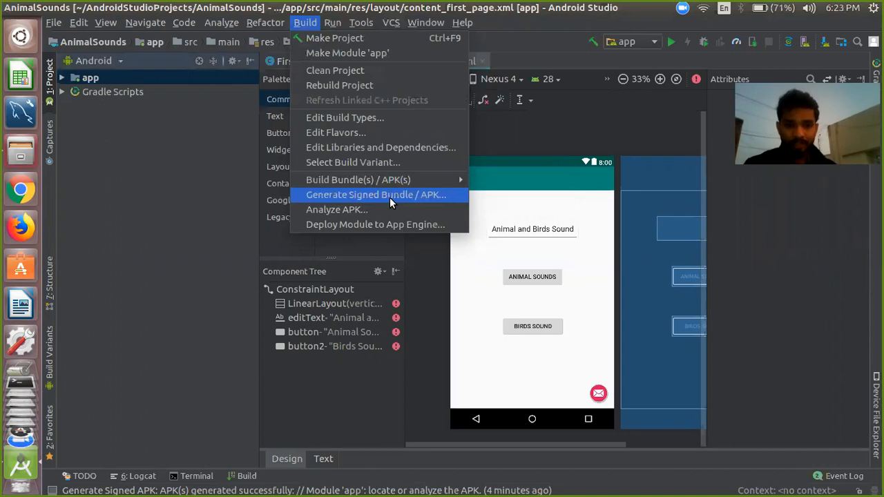
Step: Start Generate Signed Bundle / APK, choose APK, and clear the old key store path
click(376, 193)
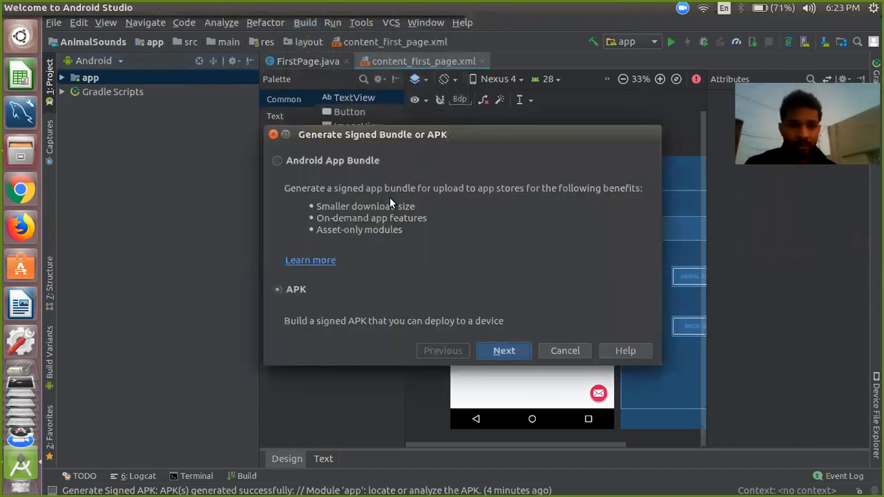
mouse_move(494, 330)
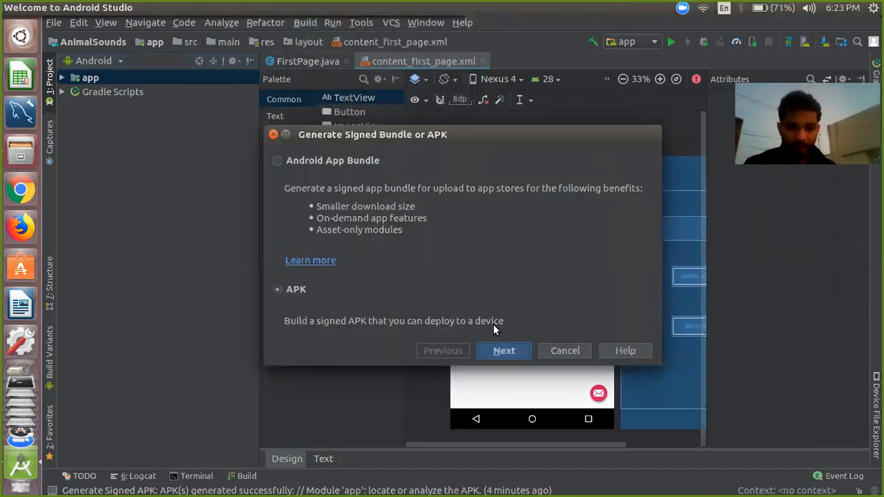
click(502, 351)
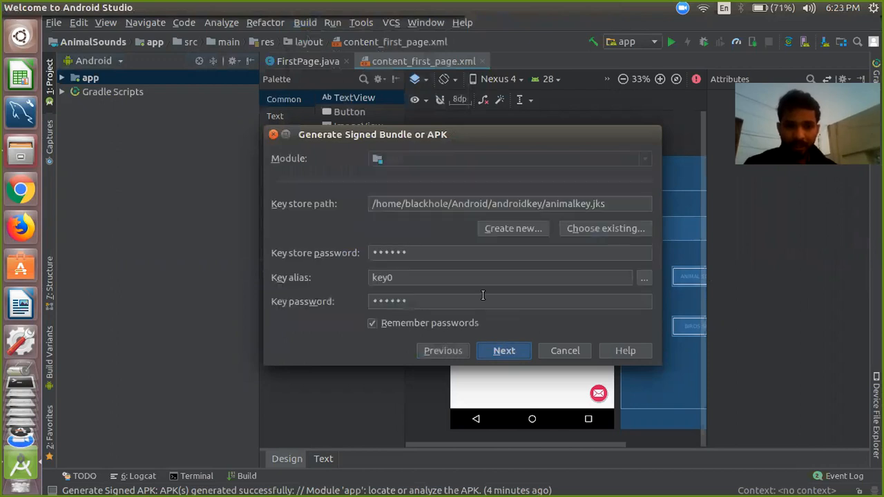
mouse_move(359, 202)
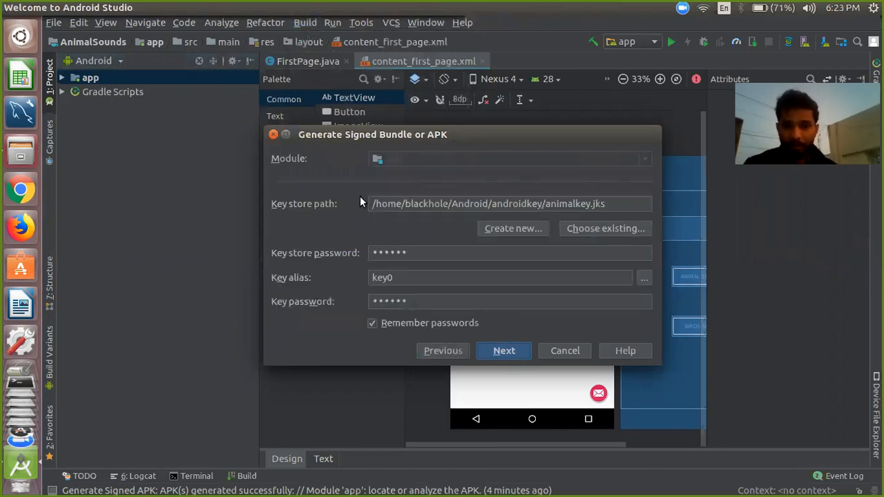
click(489, 203)
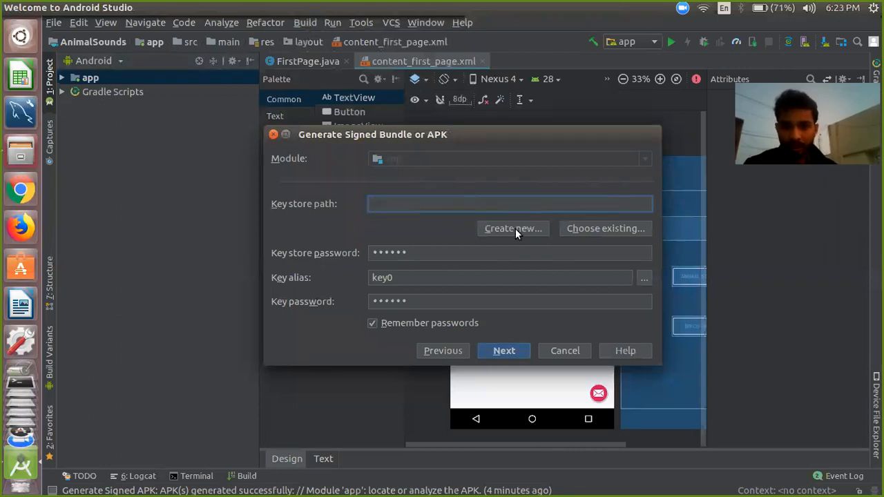
Step: Create a new keystore saved as testkey.jks in /home/blackhole/Android
click(512, 228)
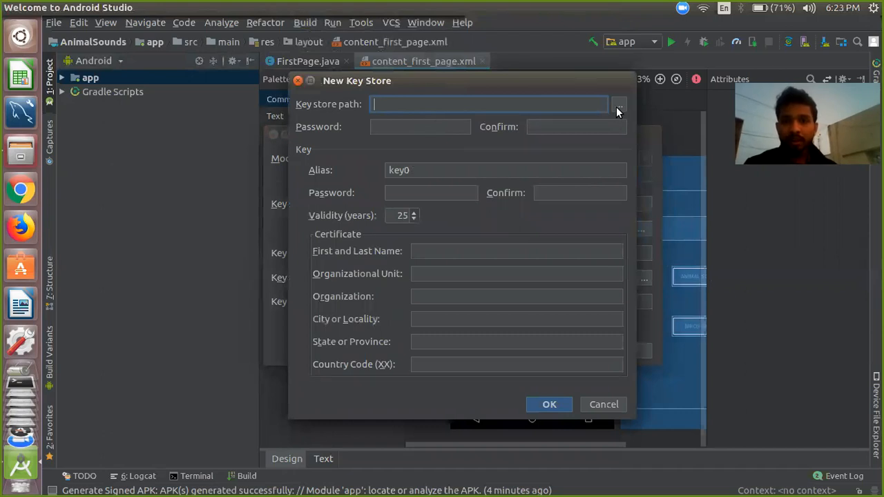
click(618, 103)
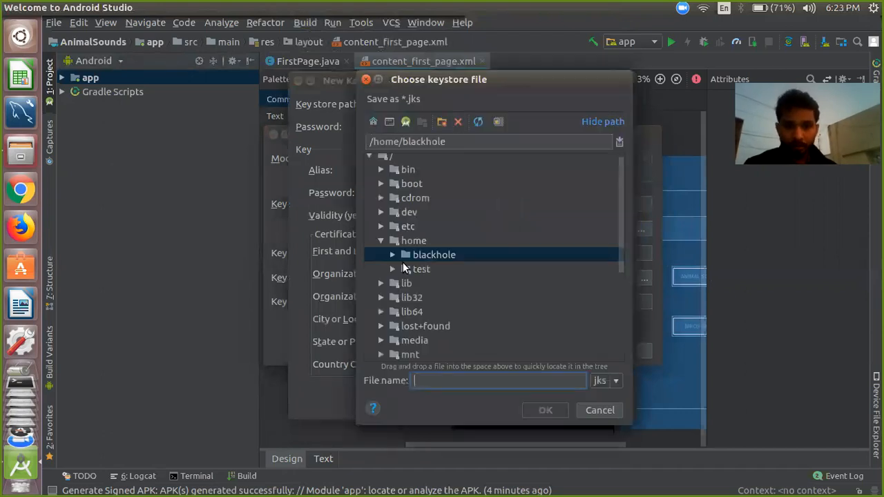
click(392, 254)
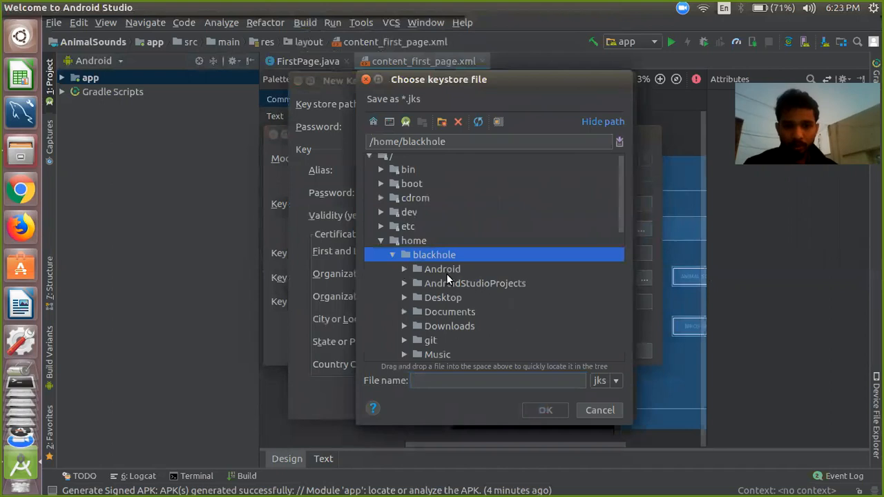
click(441, 268)
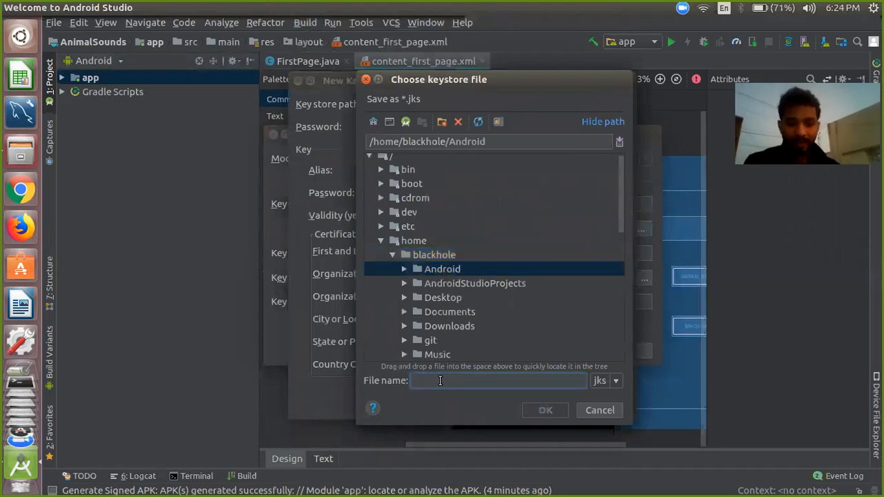
text(te)
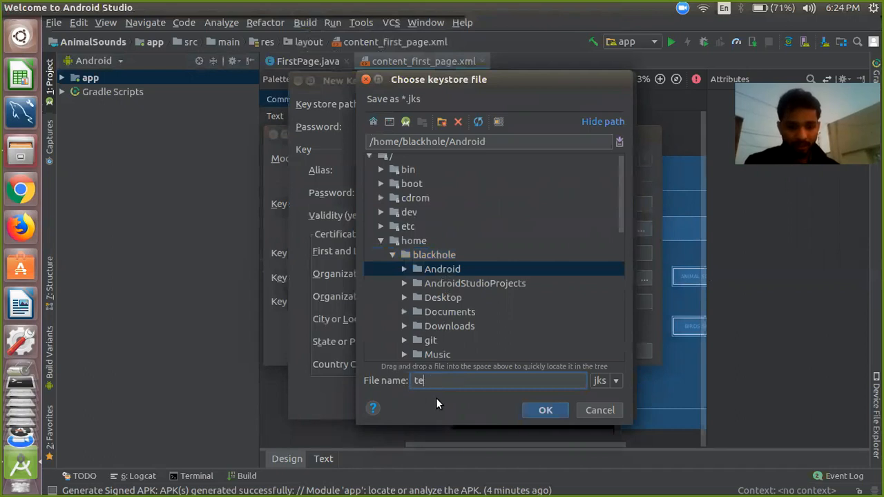
text(stkey)
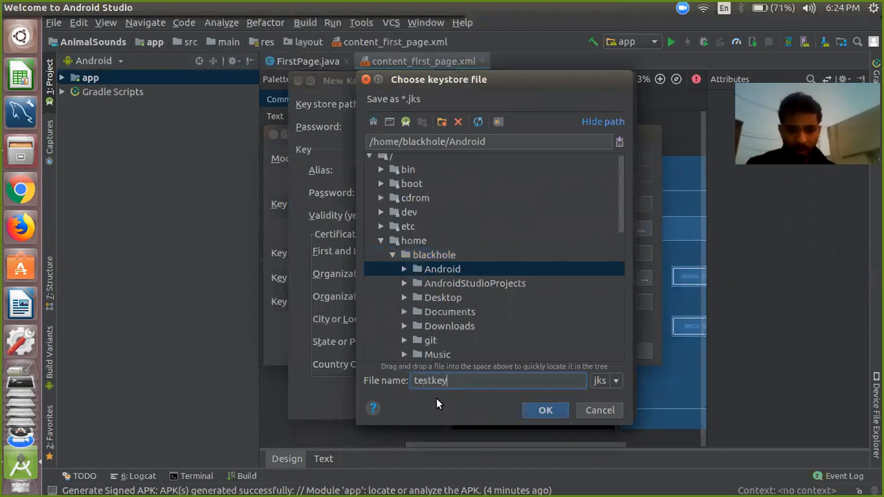
click(544, 409)
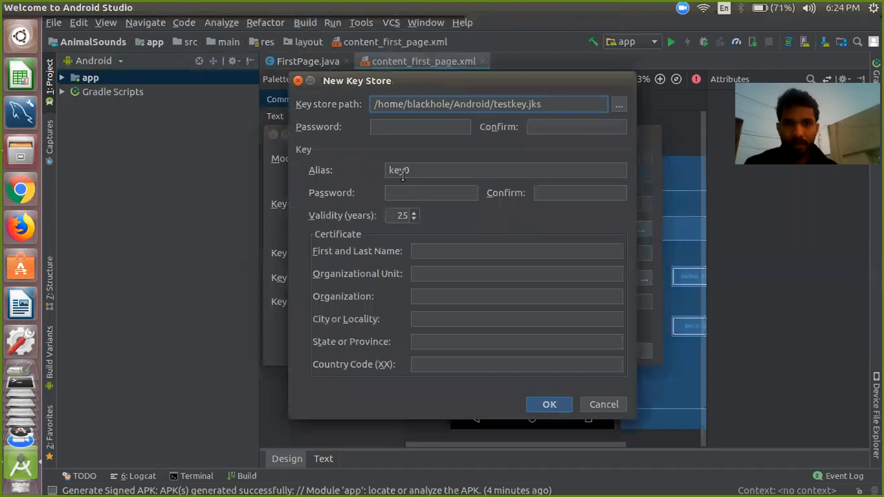
Step: Fill the keystore and key0 passwords and enter sourabh as the certificate name
click(420, 127)
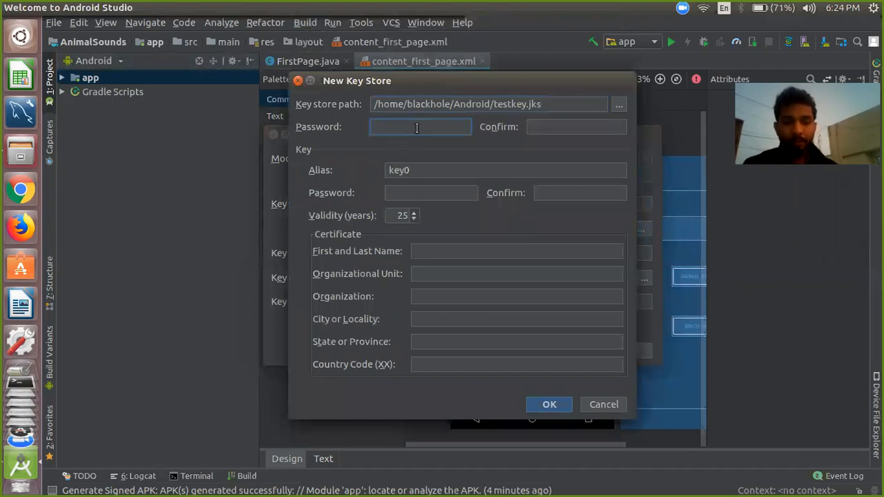
text(•)
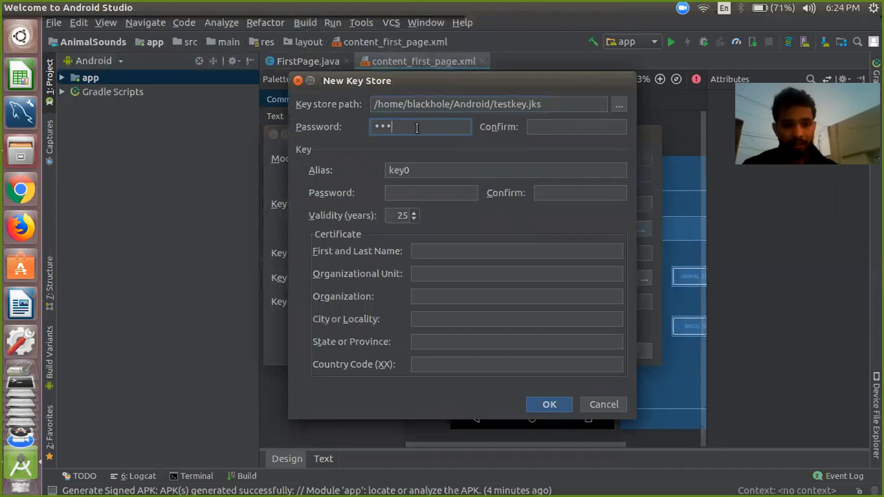
text(•)
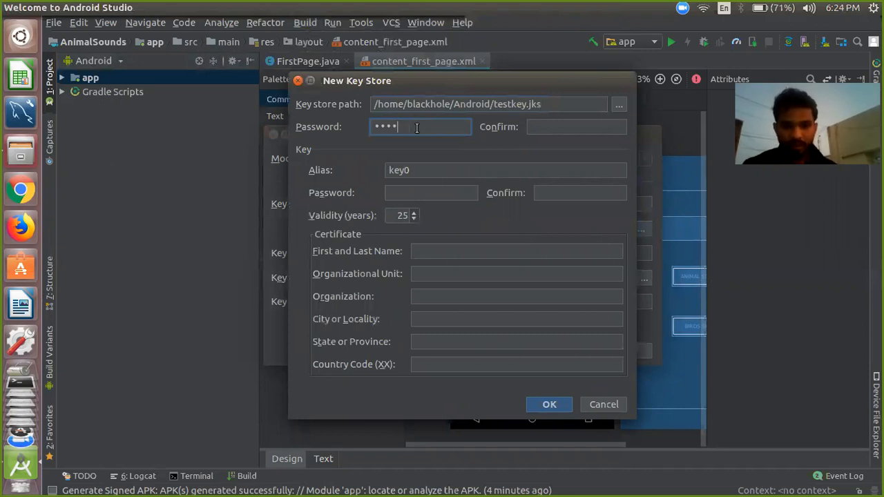
text(•)
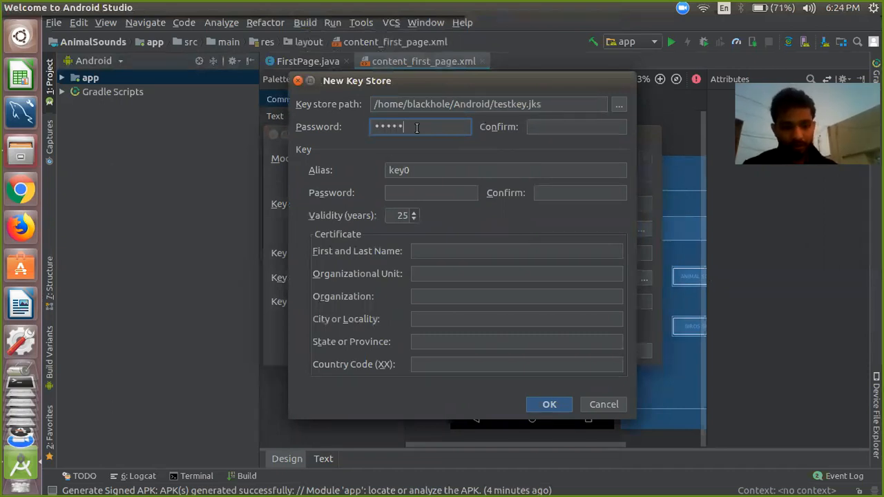
text(•••••)
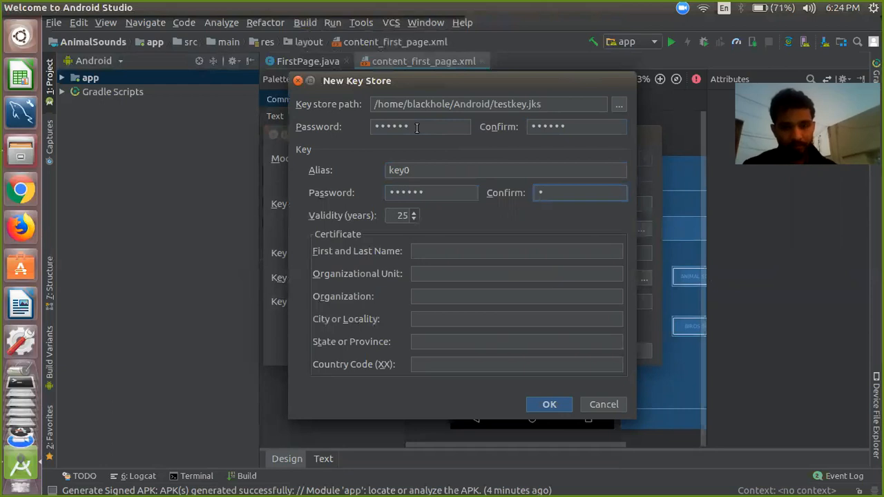
text(•••••)
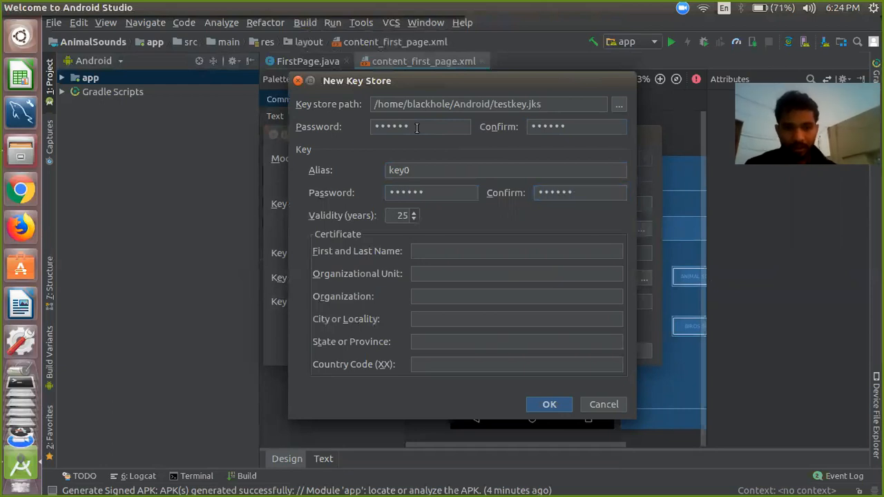
text(sourabh)
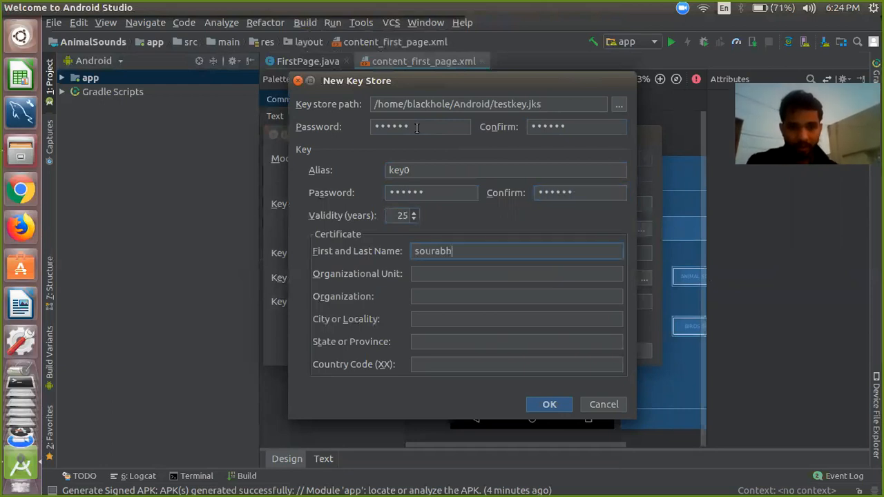
Step: Enter minzor as organizational unit and organization, city pune, state MH, and create the keystore
click(516, 273)
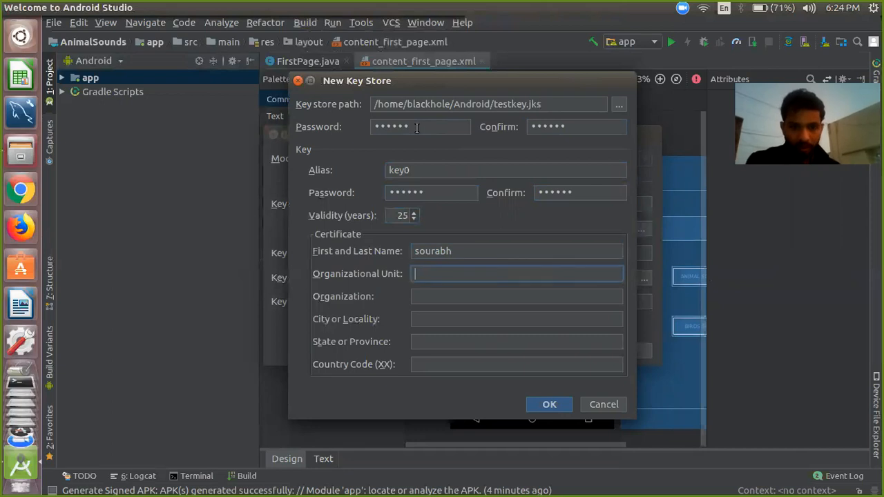
text(minzor)
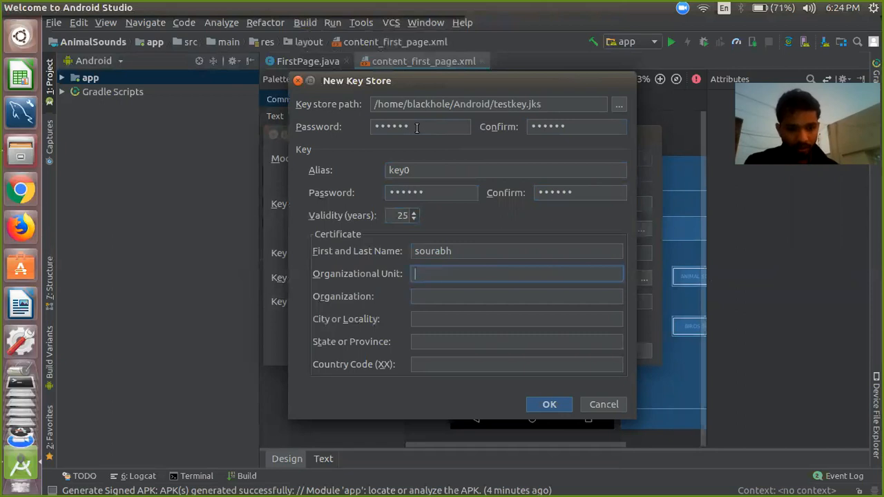
text(m)
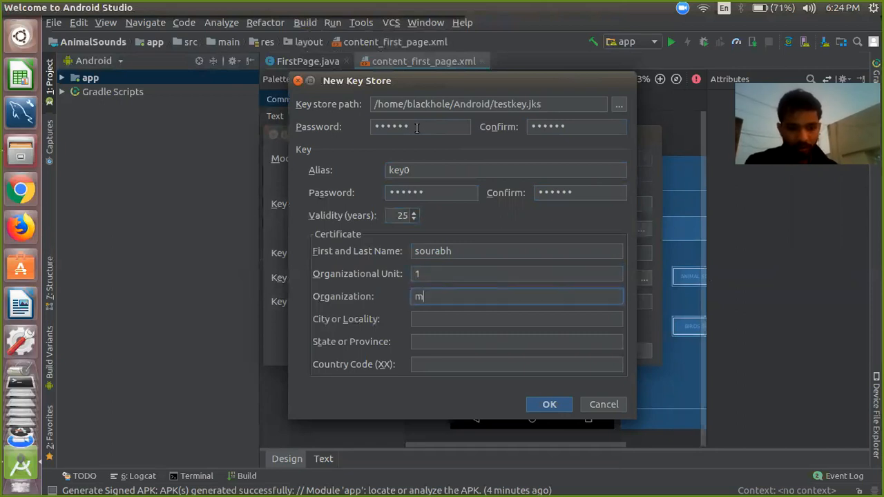
text(inzor)
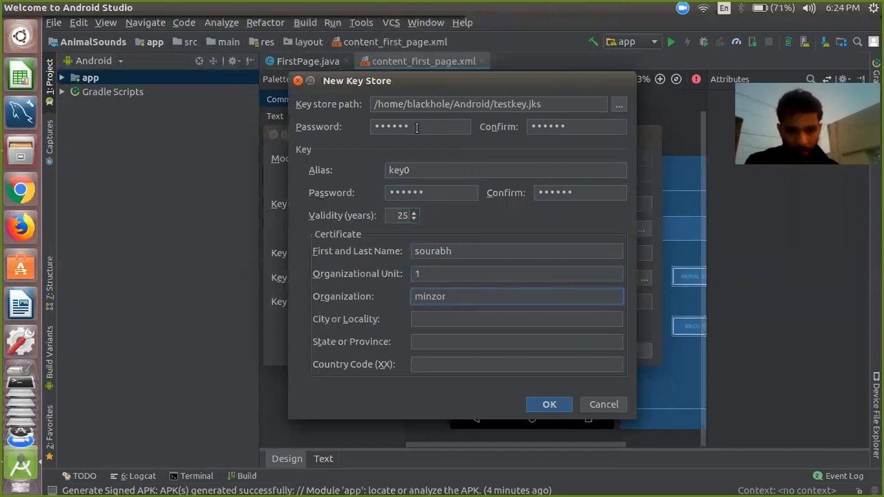
text(pune)
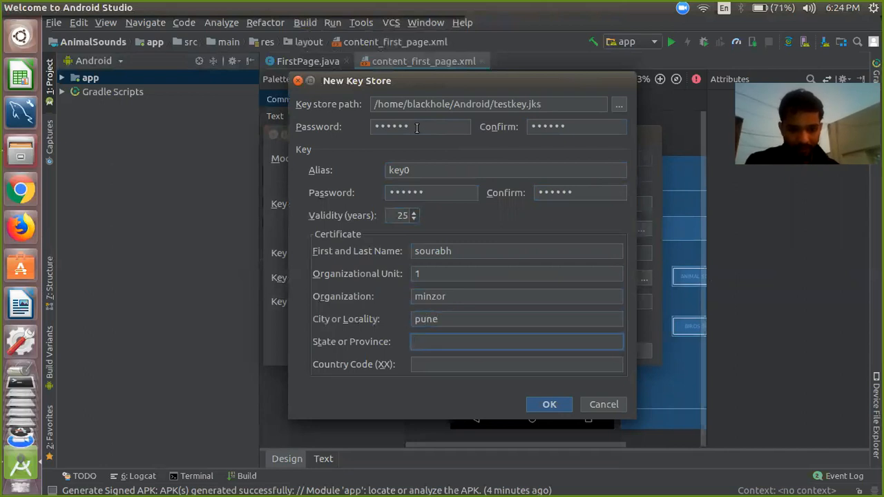
text(MH)
click(516, 364)
text(91)
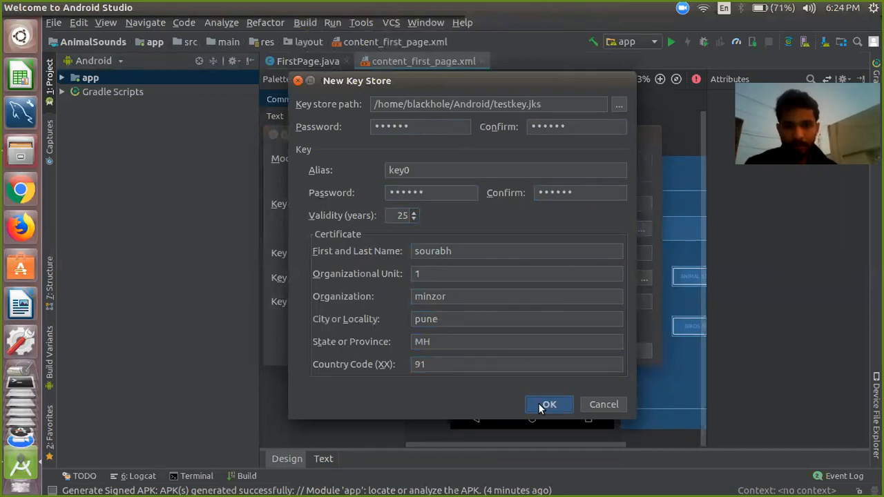
click(547, 403)
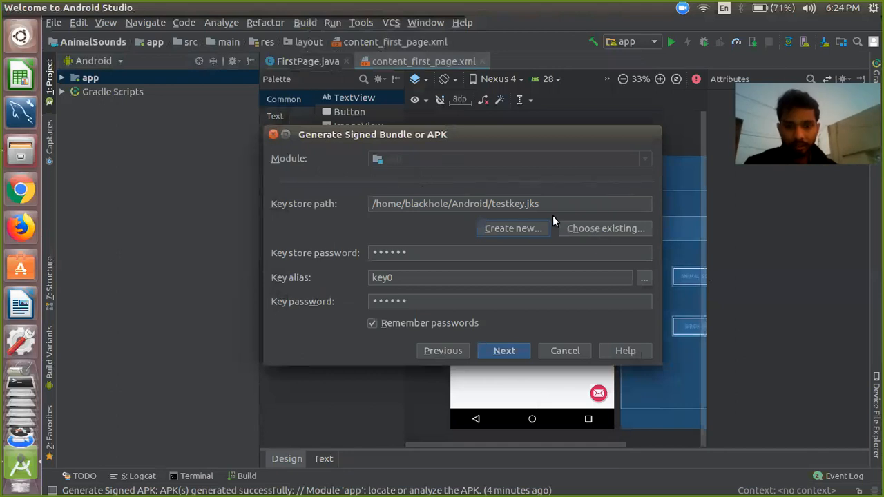
mouse_move(338, 279)
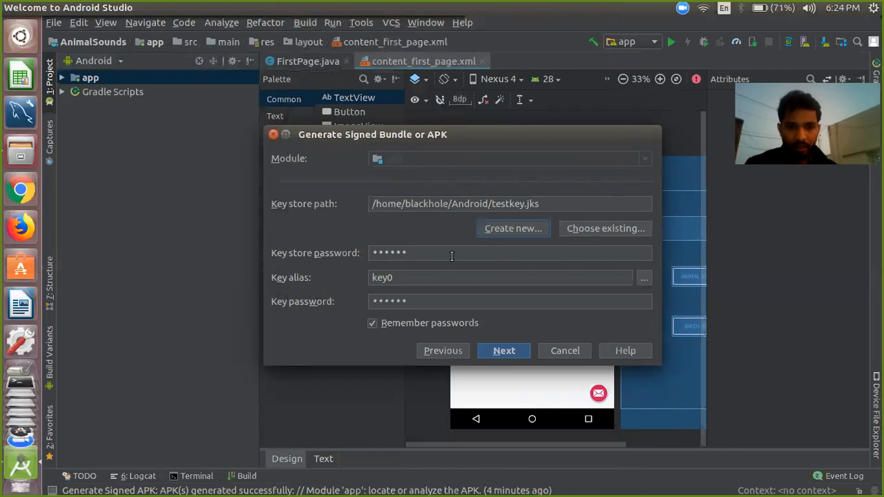
mouse_move(545, 348)
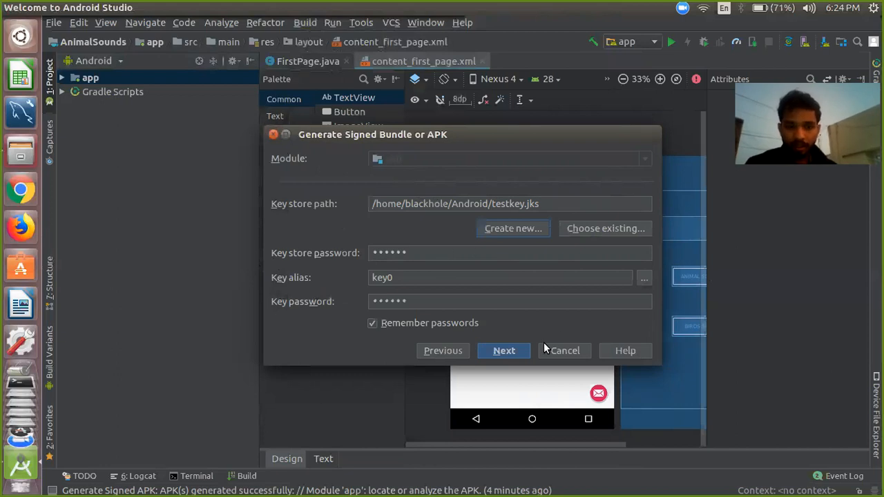
Step: Keep build type release with V1 and V2 signatures and finish generating the signed APK
click(504, 350)
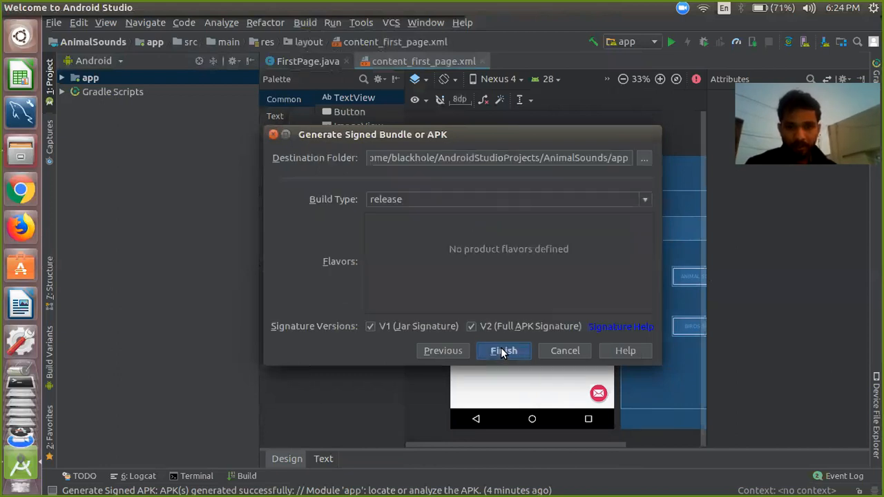
mouse_move(504, 359)
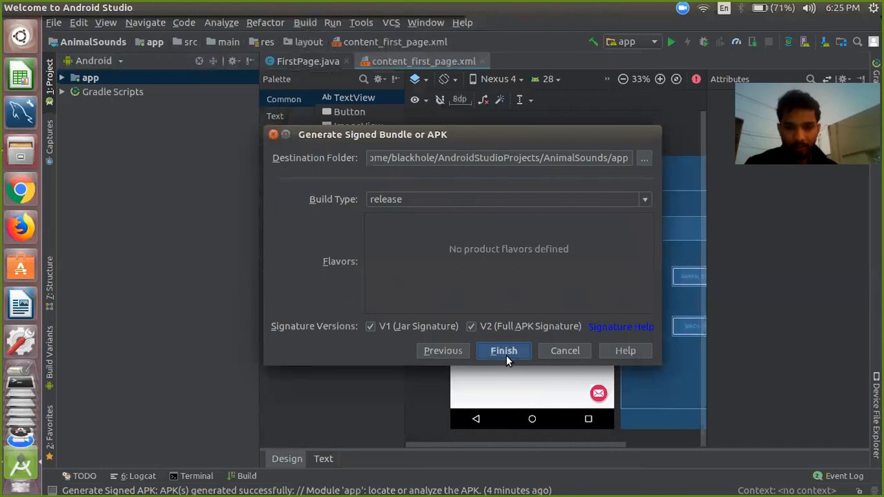
click(503, 350)
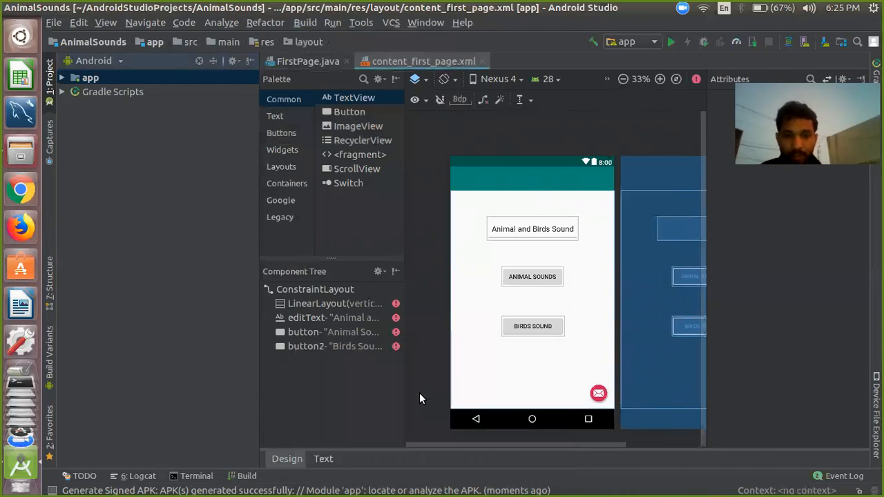
mouse_move(522, 489)
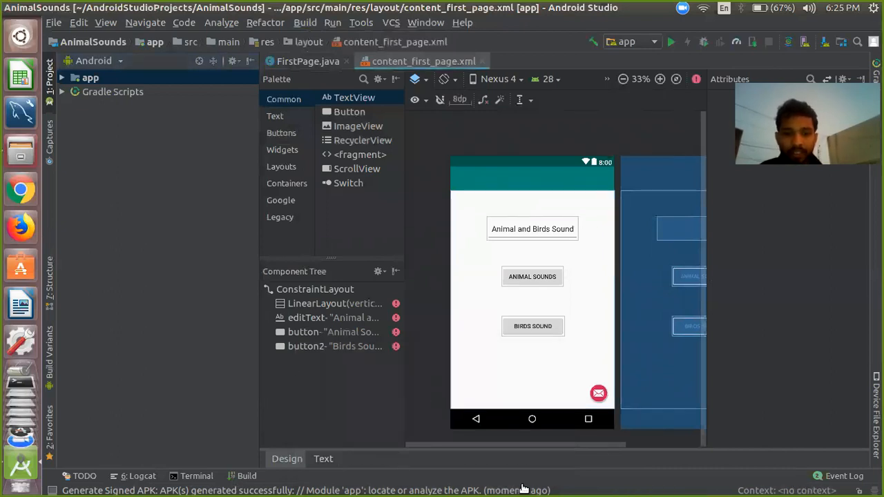
mouse_move(21, 160)
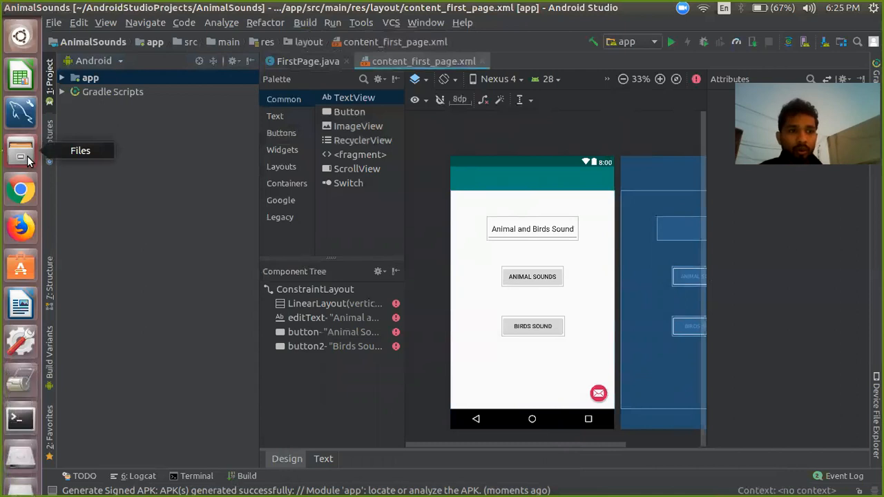
Step: Browse in Files to AnimalSounds/app/release holding app-release.apk
click(20, 151)
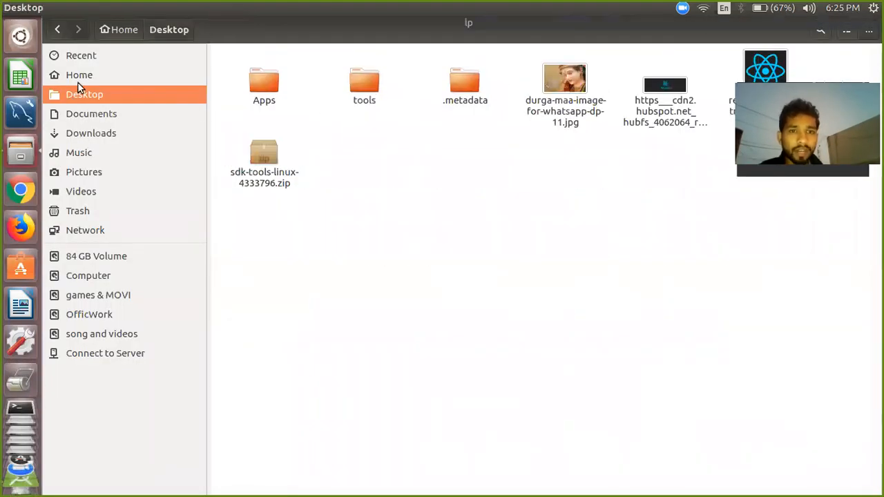
click(78, 74)
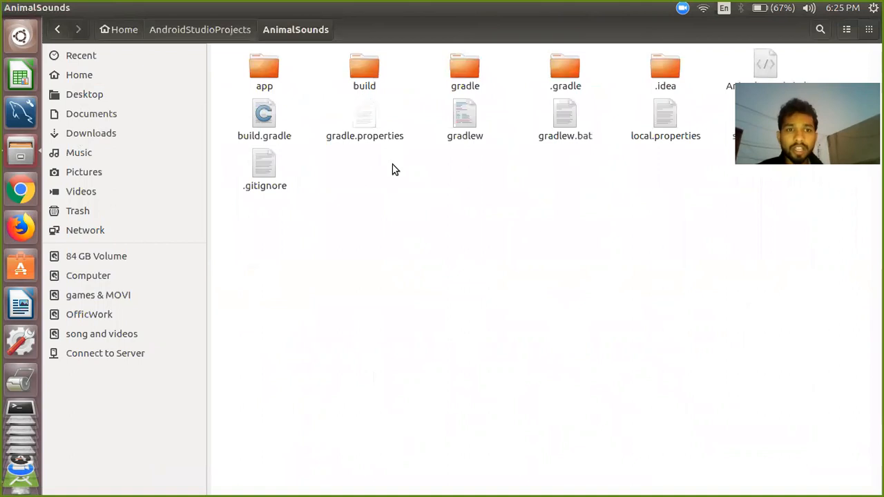
click(264, 69)
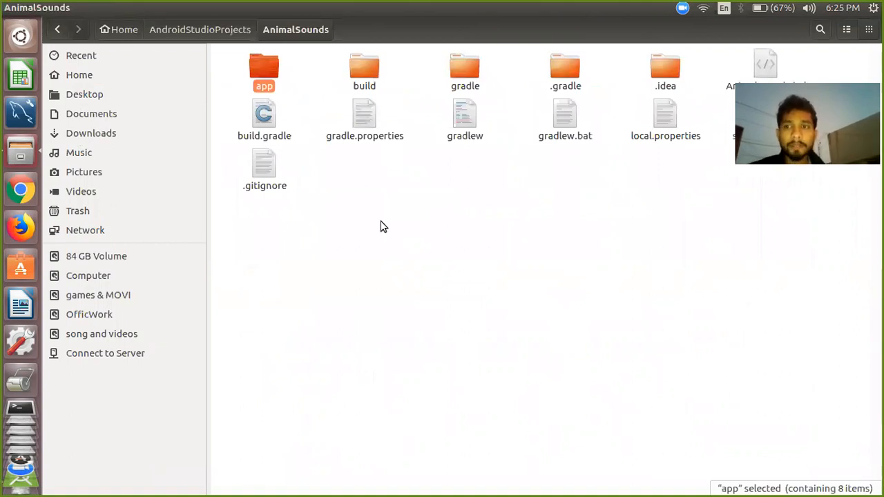
double_click(264, 69)
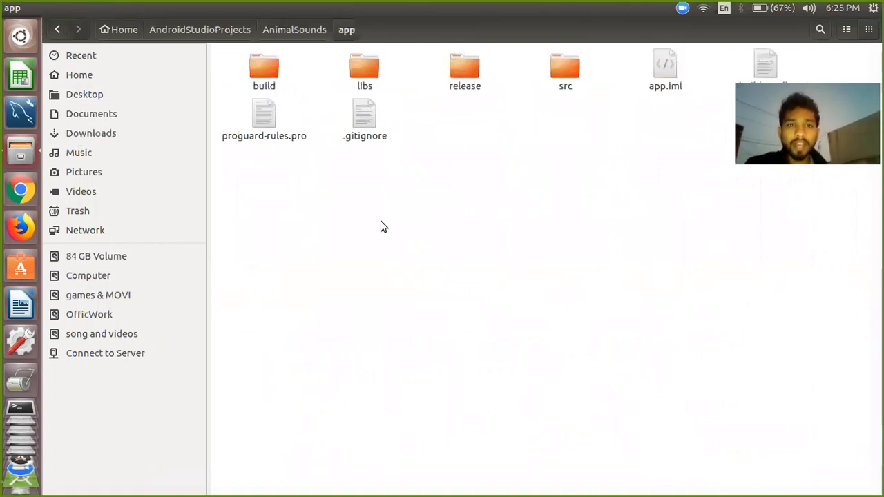
click(464, 69)
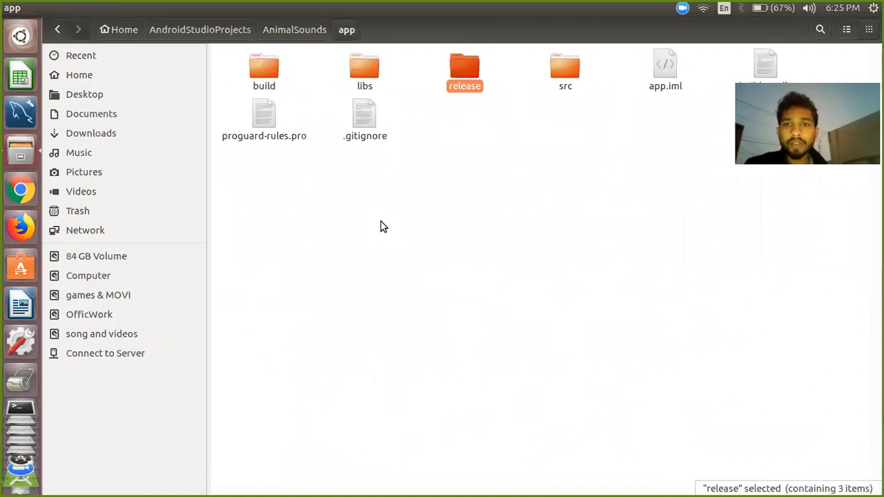
double_click(464, 69)
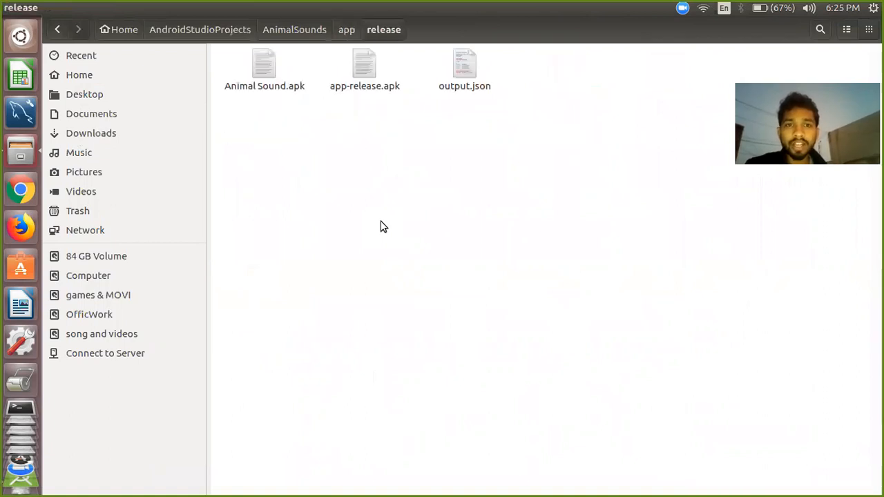
Step: Rename app-release.apk to animal.apk
click(365, 66)
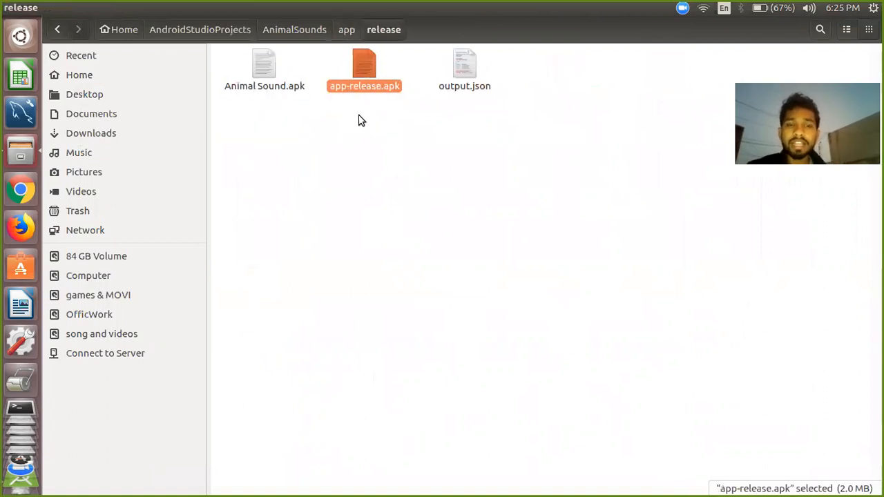
mouse_move(365, 62)
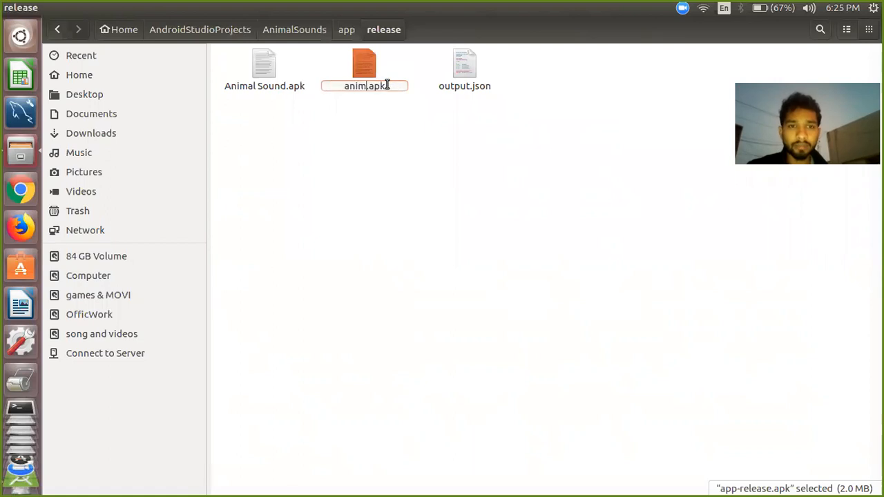
key(Return)
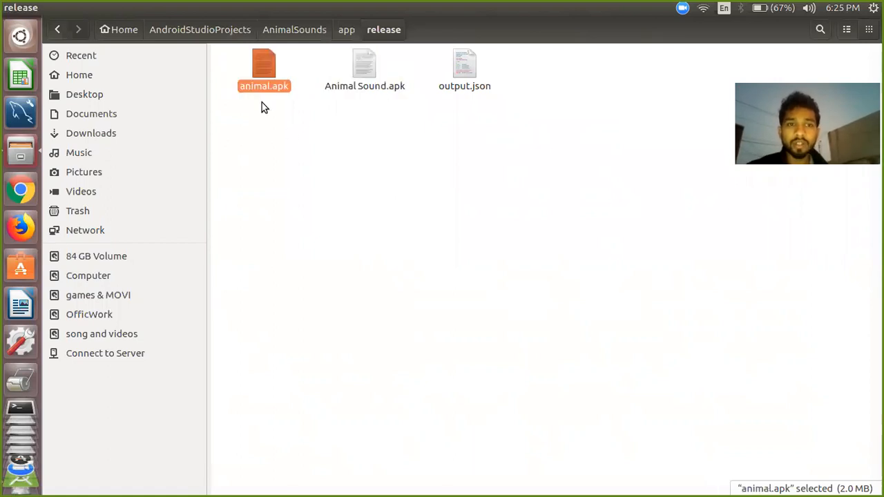
mouse_move(300, 147)
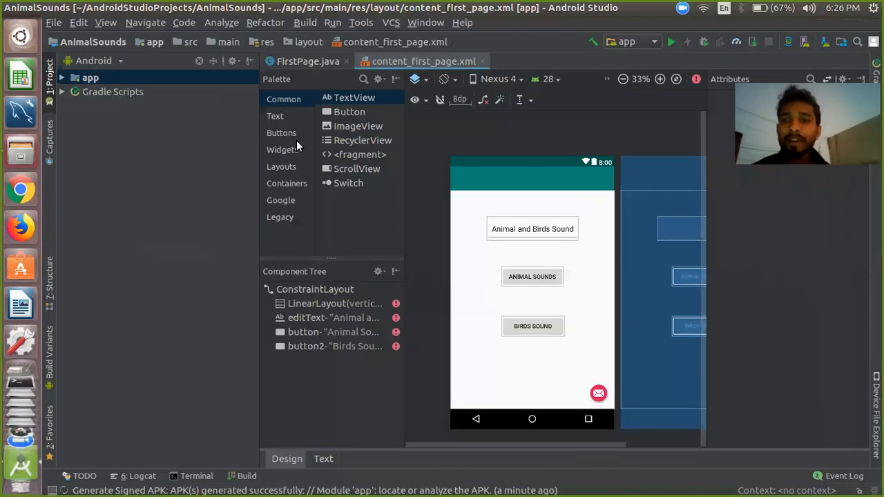
mouse_move(358, 305)
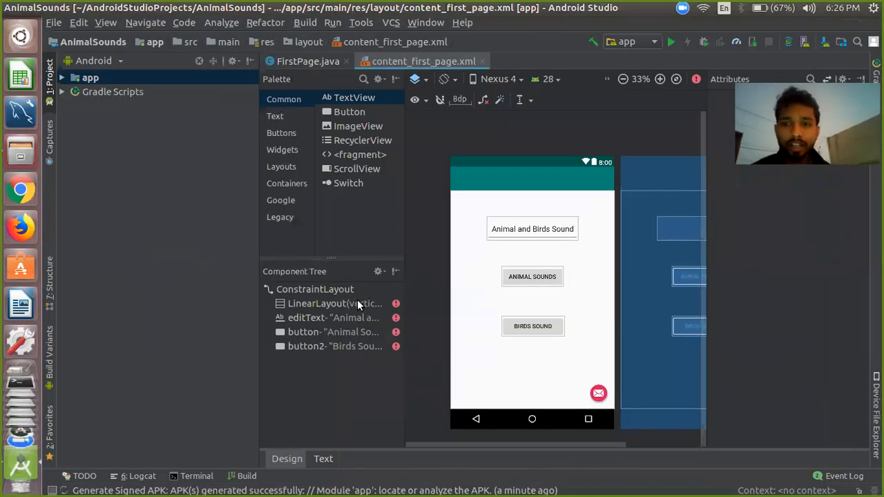
mouse_move(334, 304)
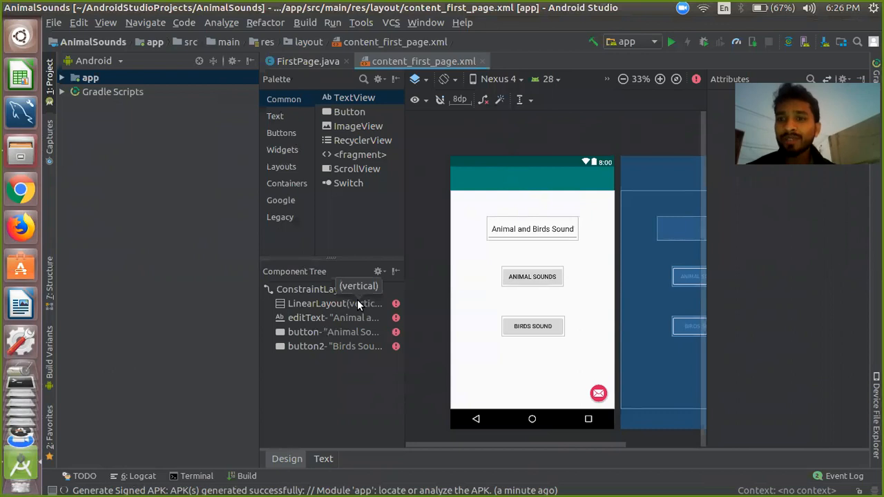
mouse_move(483, 372)
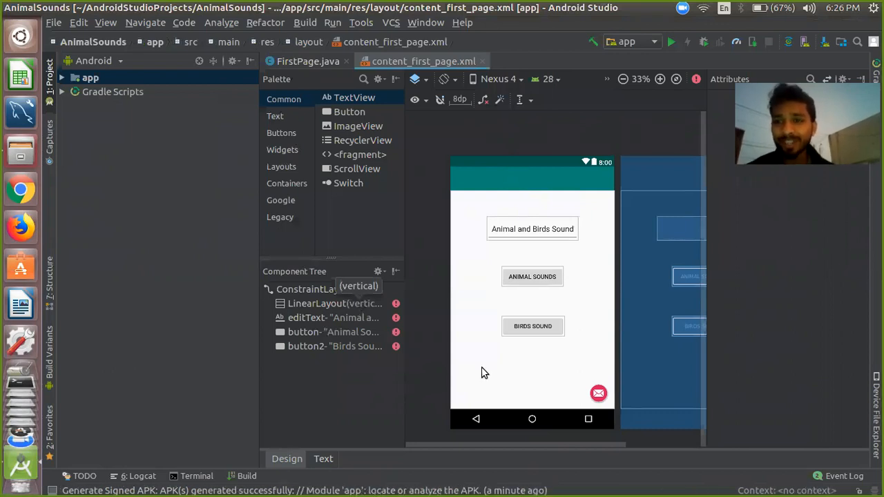